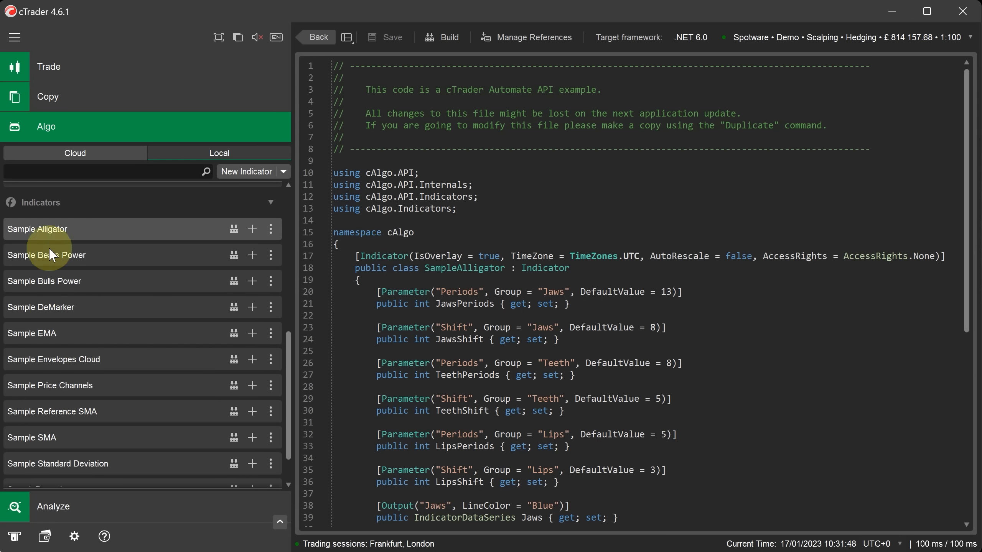
mouse_move(229, 241)
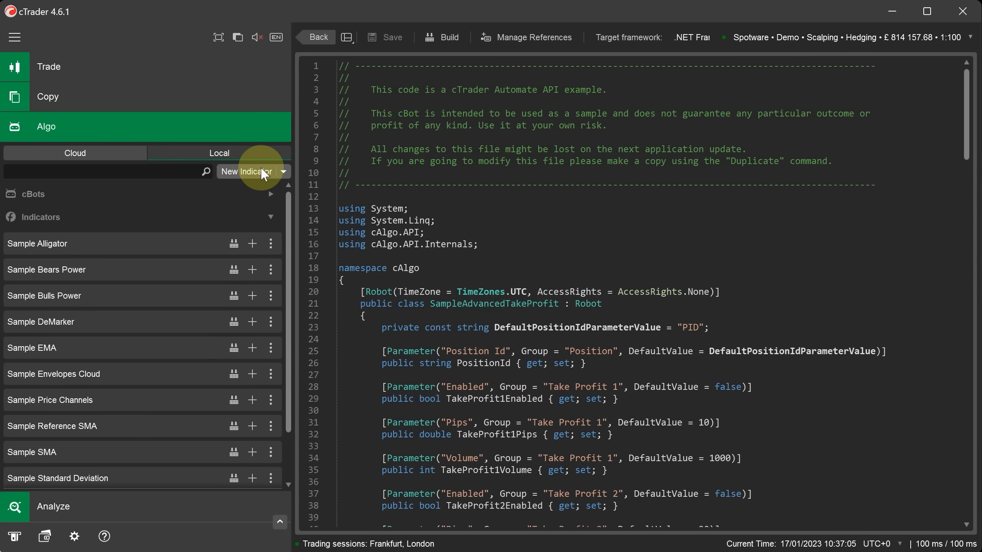
Step: Create an indicator named New Indicator from the New dropdown's default template
left_click(284, 171)
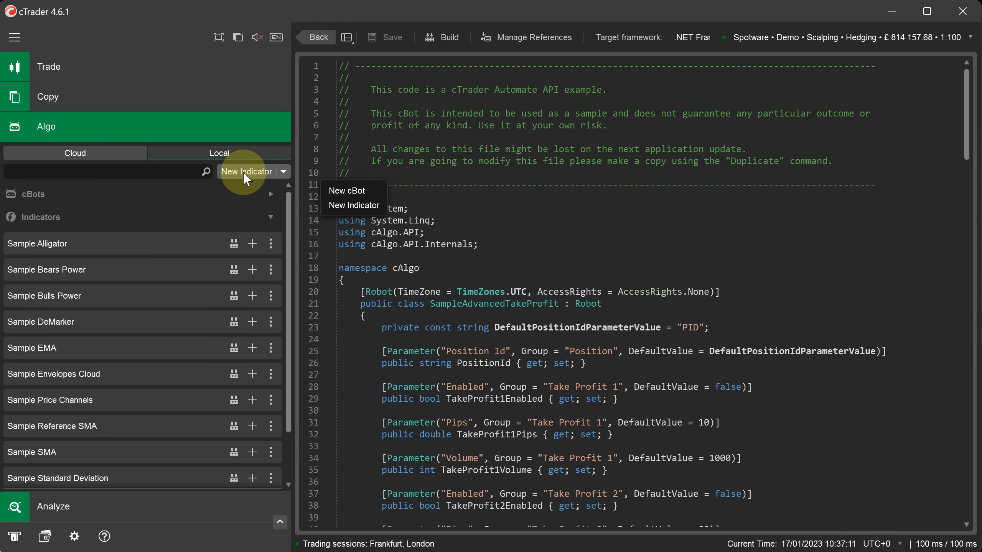
left_click(353, 204)
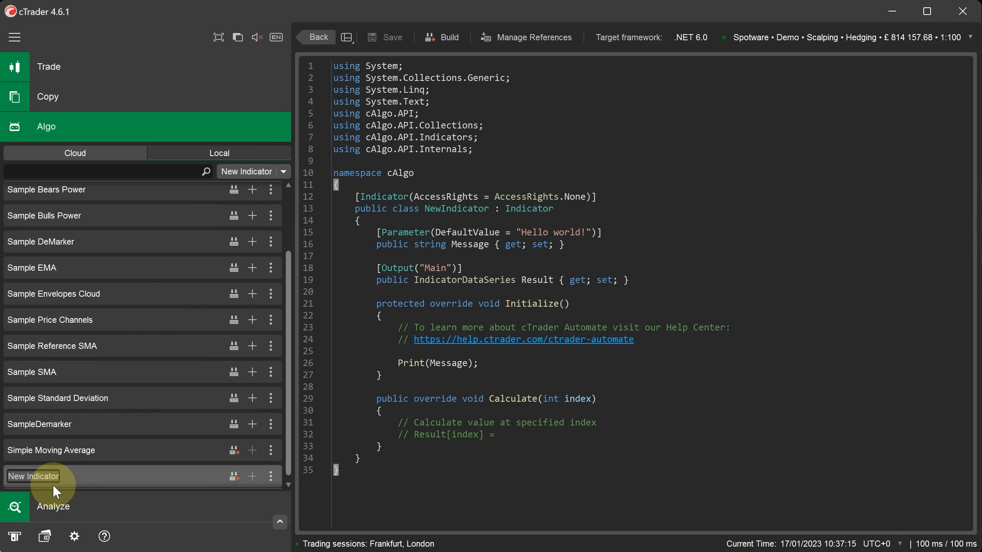
mouse_move(337, 66)
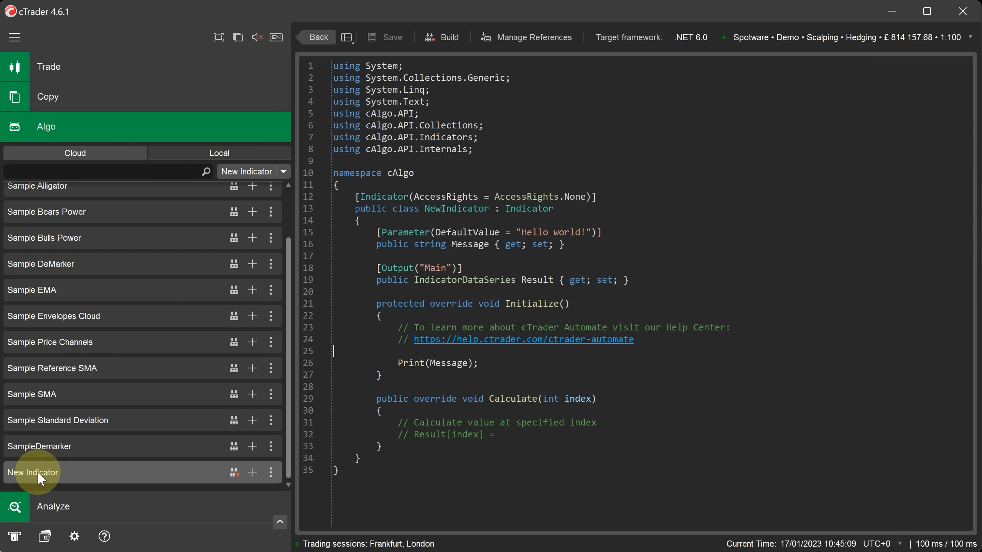
Step: Rename New Indicator from its context menu, starting to type 'S'
right_click(34, 472)
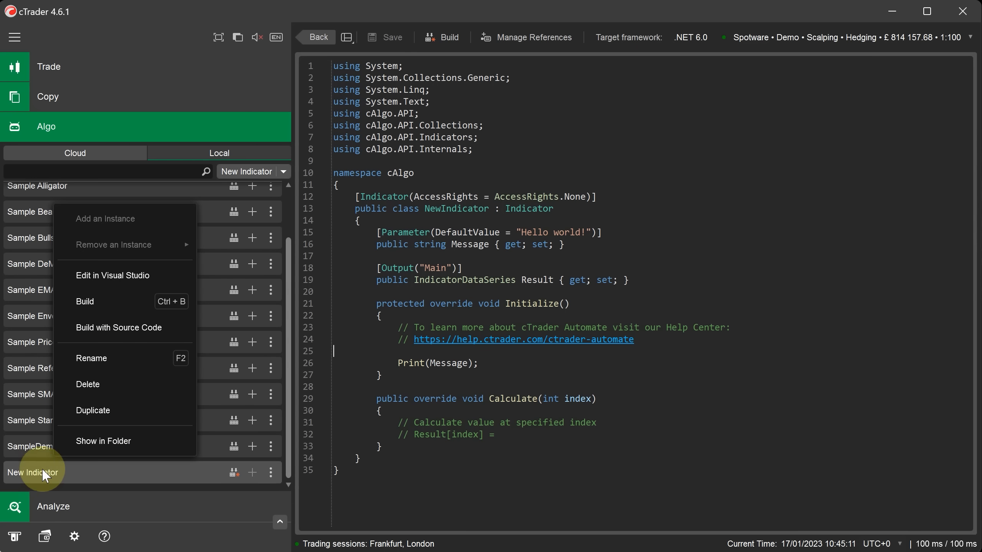
left_click(91, 358)
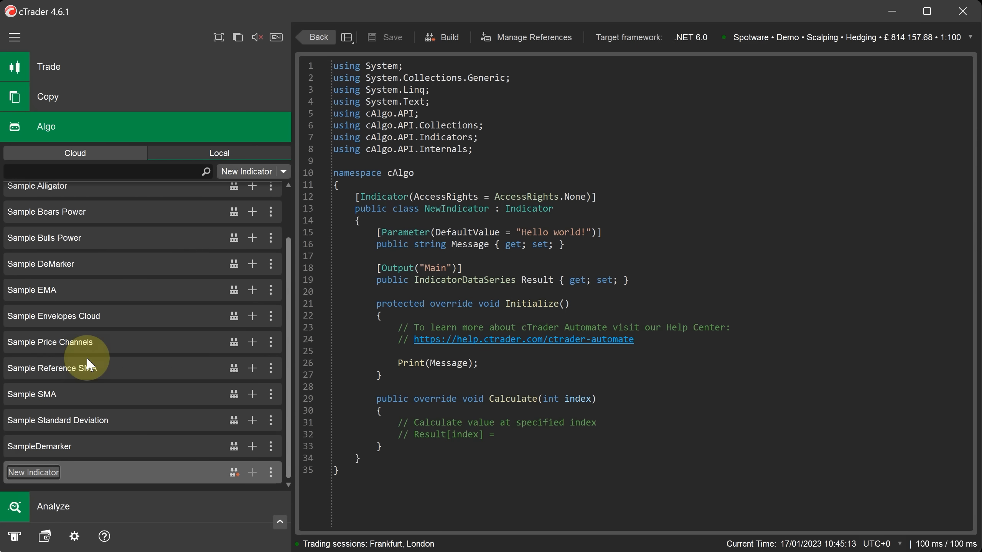
type("Simple Moving Average")
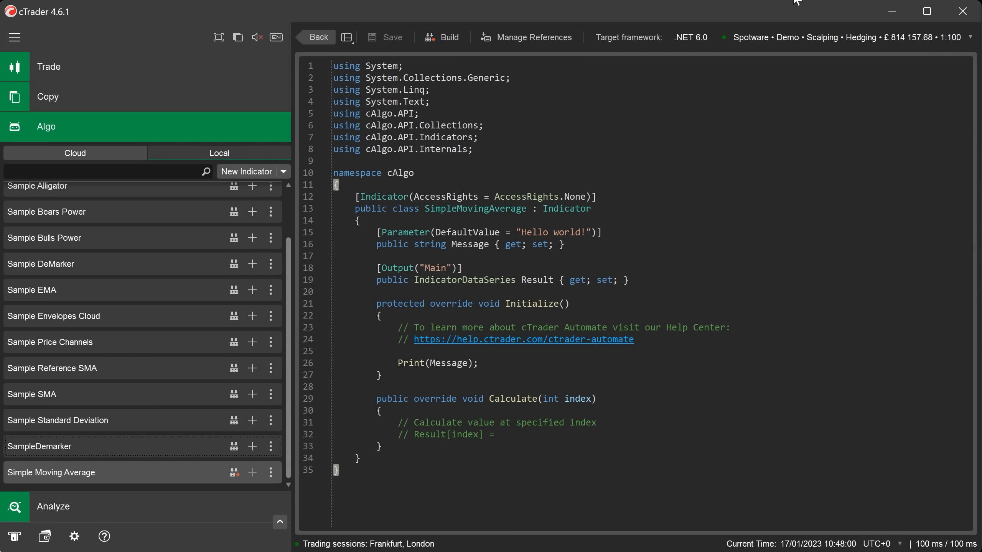
mouse_move(885, 285)
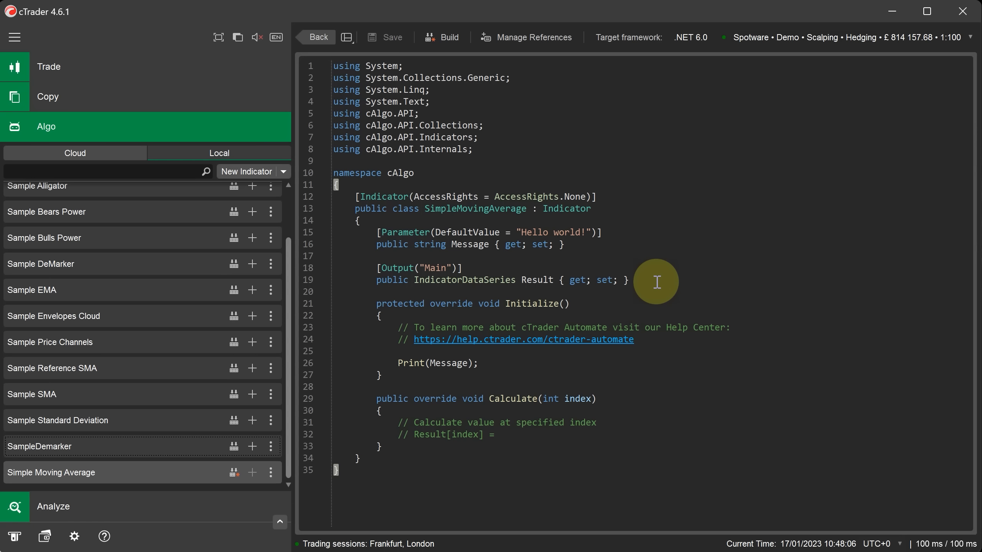
mouse_move(352, 192)
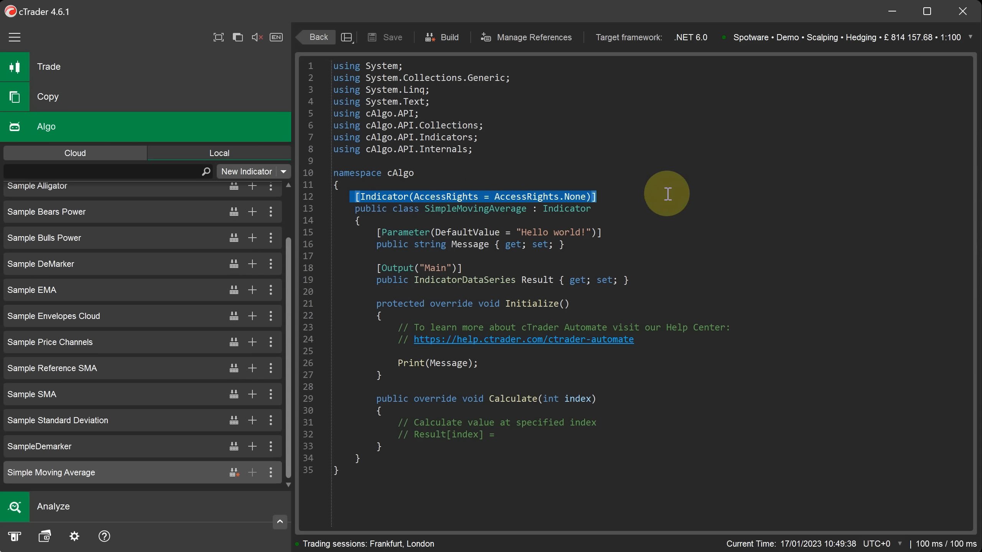
mouse_move(670, 199)
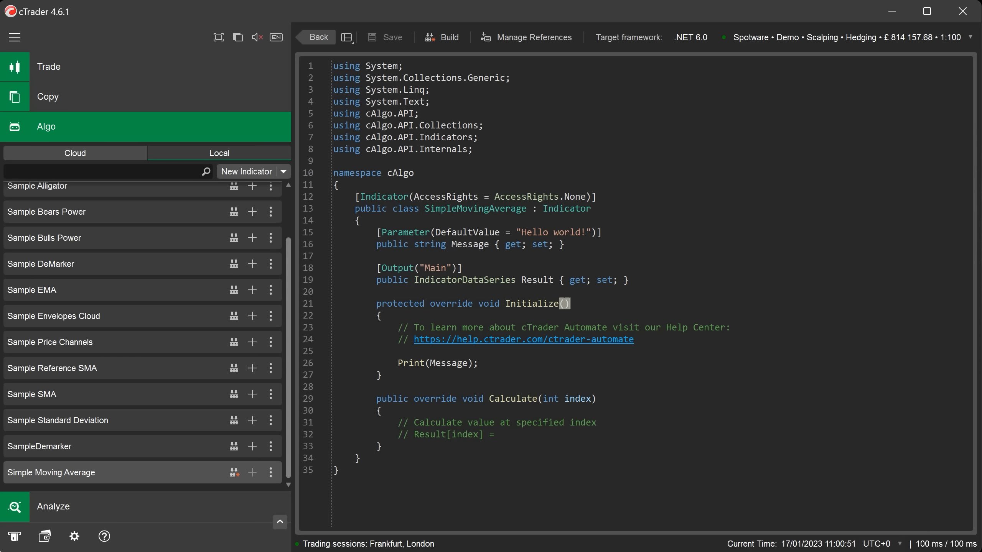
Step: Insert an OnException override with a placeholder comment after the Calculate method
scroll("down", 3)
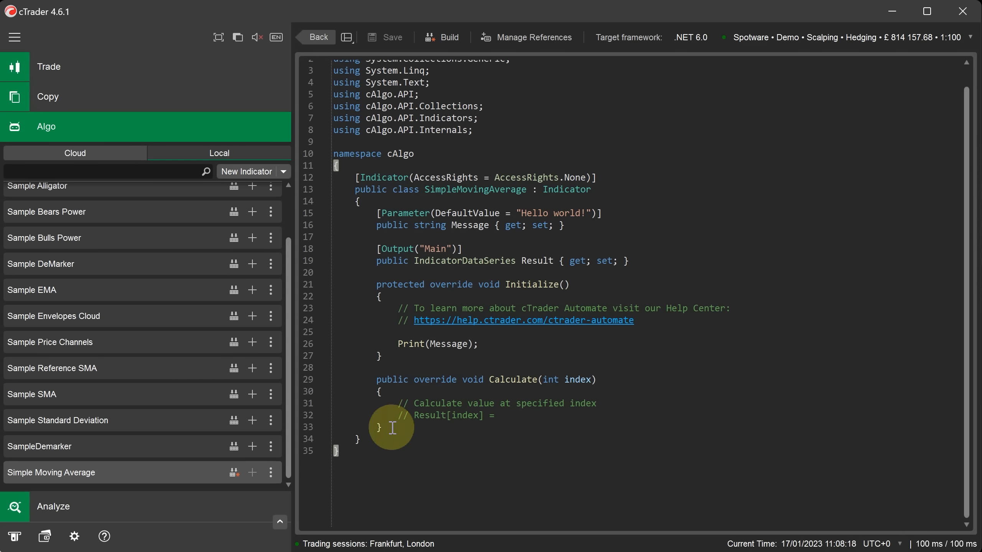
key("enter")
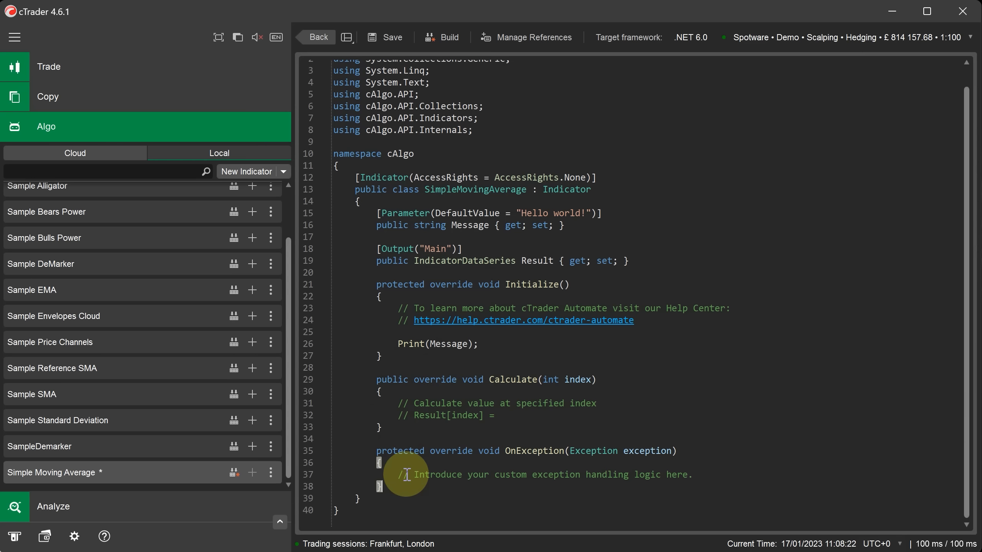
left_click_drag(399, 475, 692, 475)
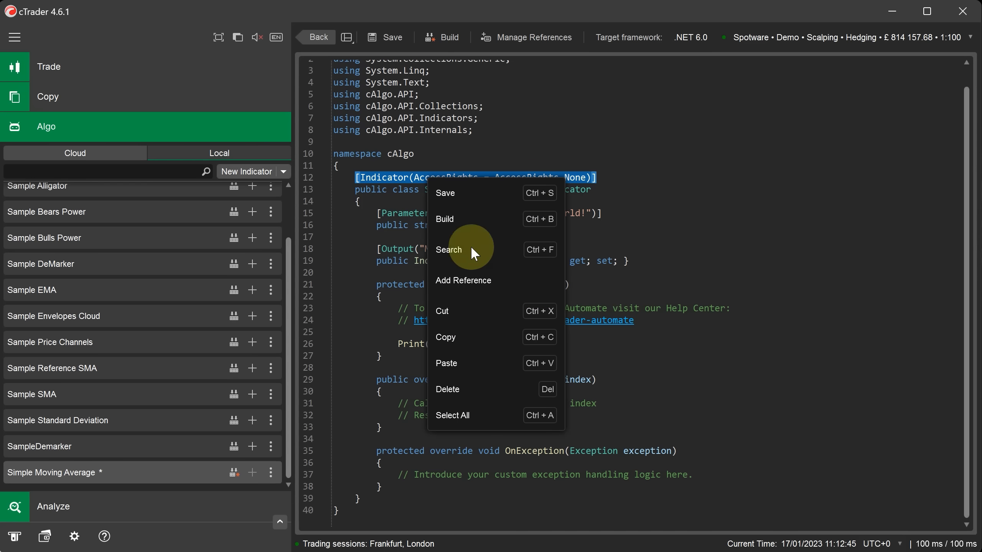
mouse_move(457, 363)
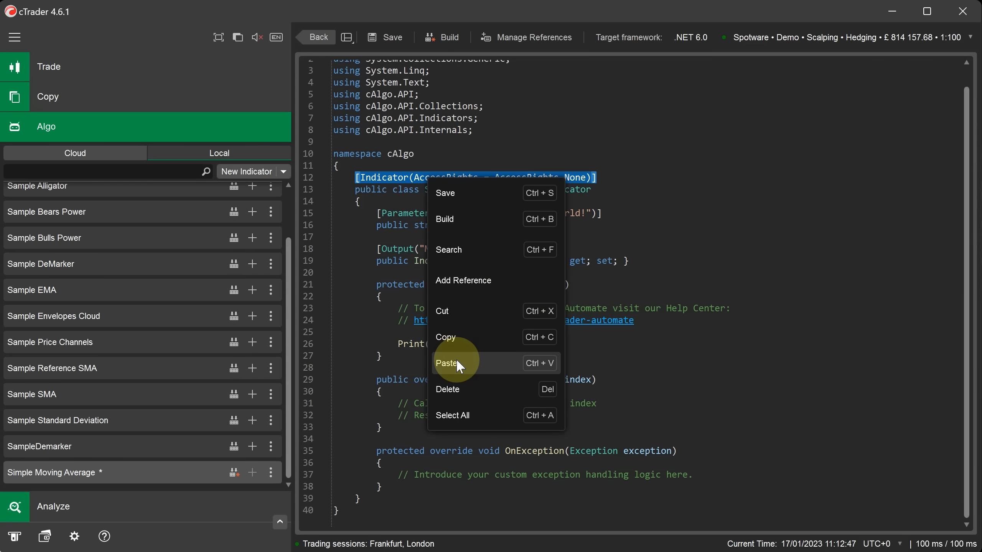
Step: Paste the attribute with IsOverlay true, TimeZone UTC and AutoRescale false over [Indicator]
left_click(448, 364)
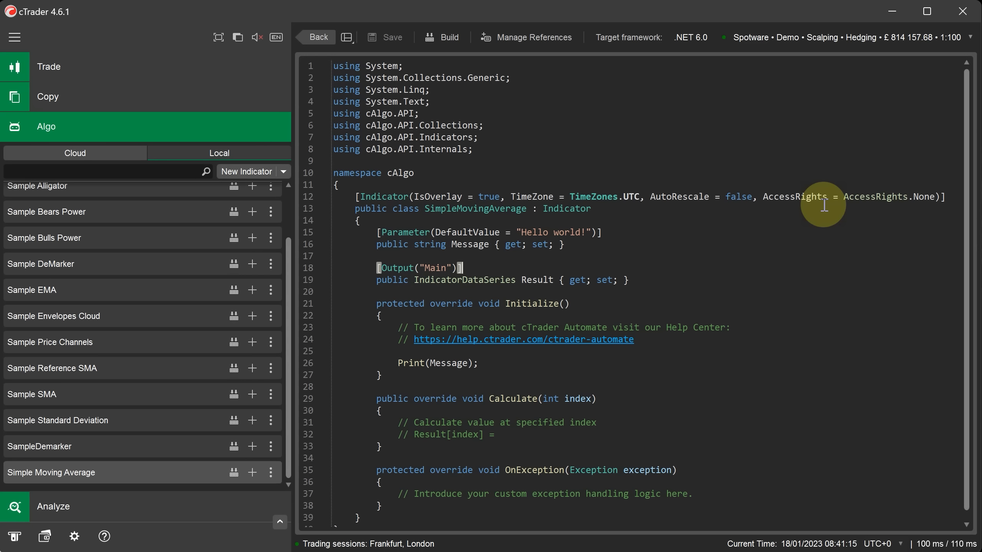
mouse_move(374, 238)
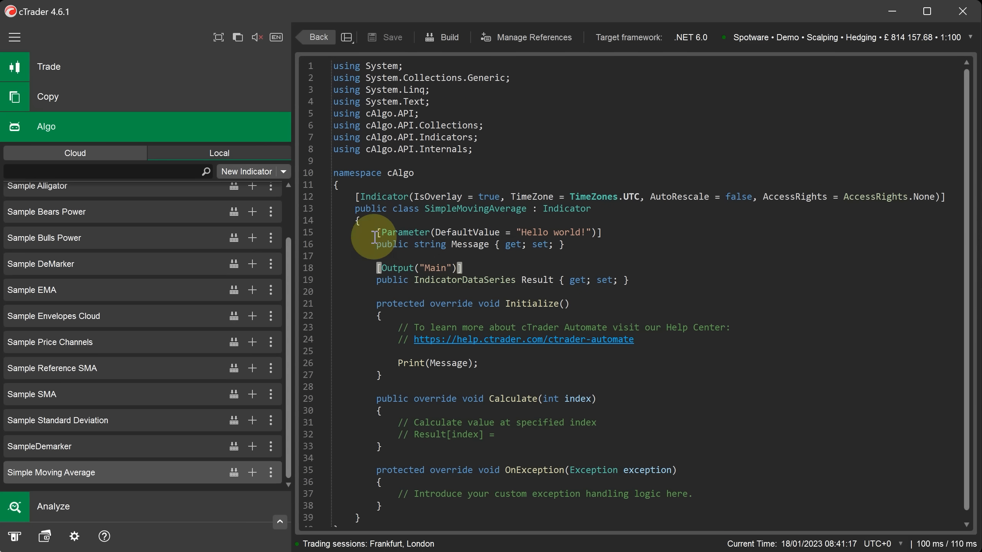
Step: Delete the sample Message parameter, Output declaration and Print(Message) call
left_click_drag(376, 232, 629, 280)
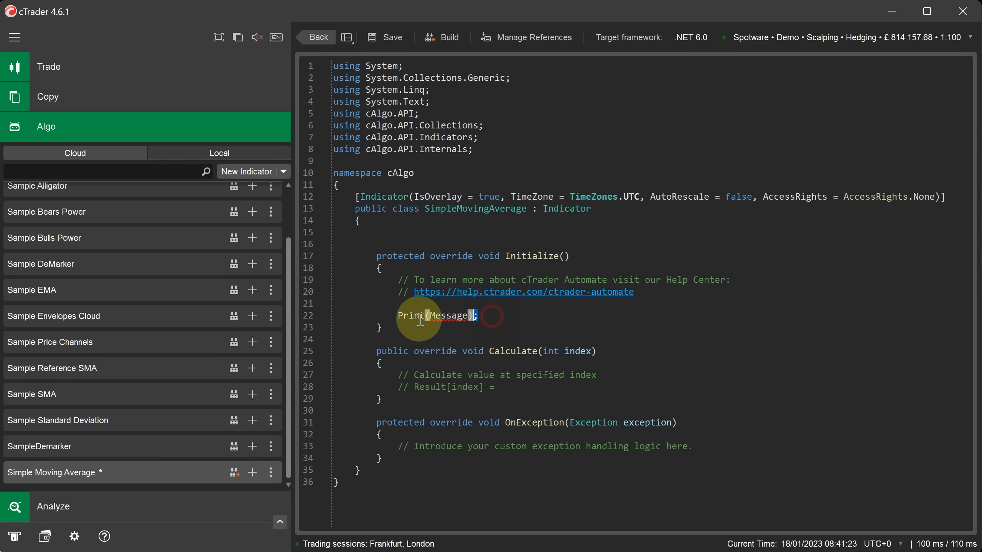
key("Delete")
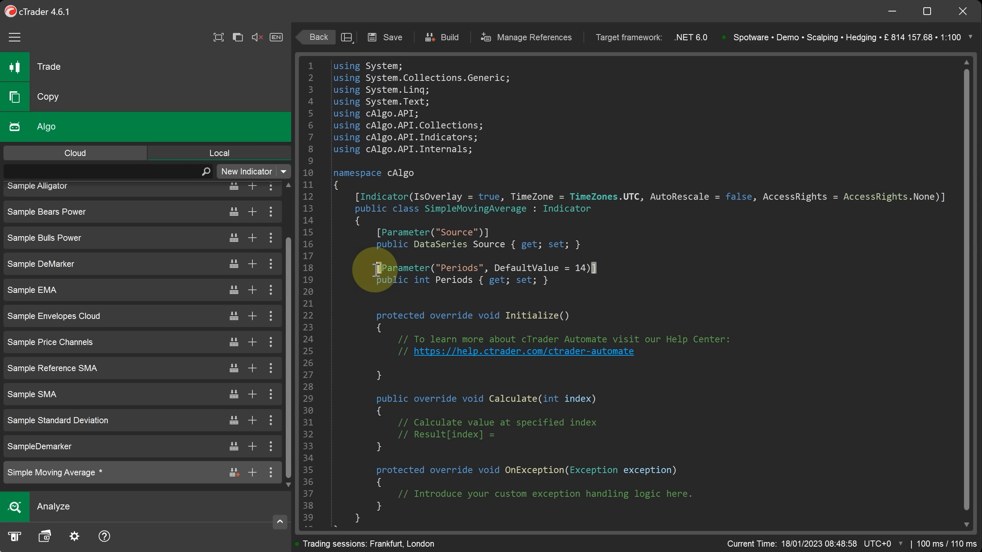
mouse_move(461, 276)
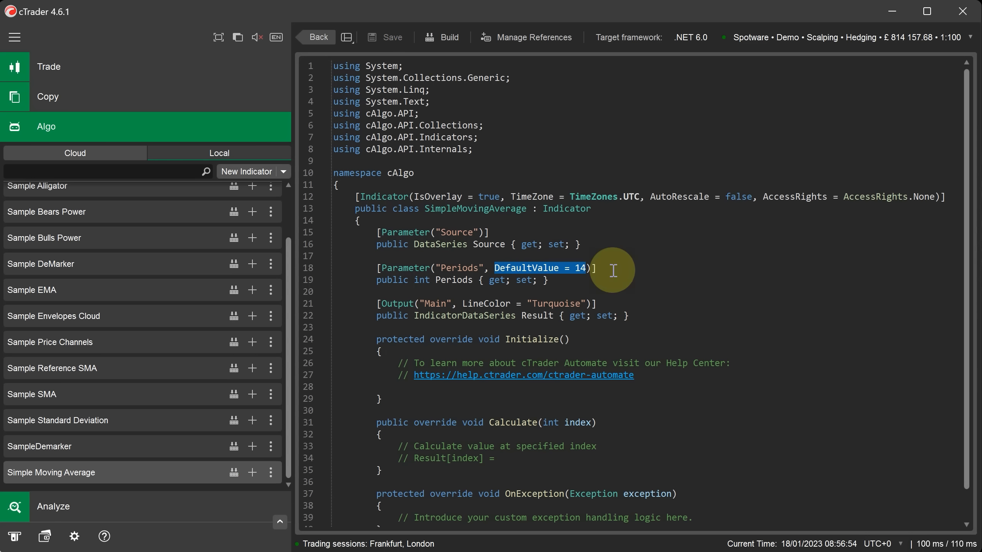
mouse_move(567, 307)
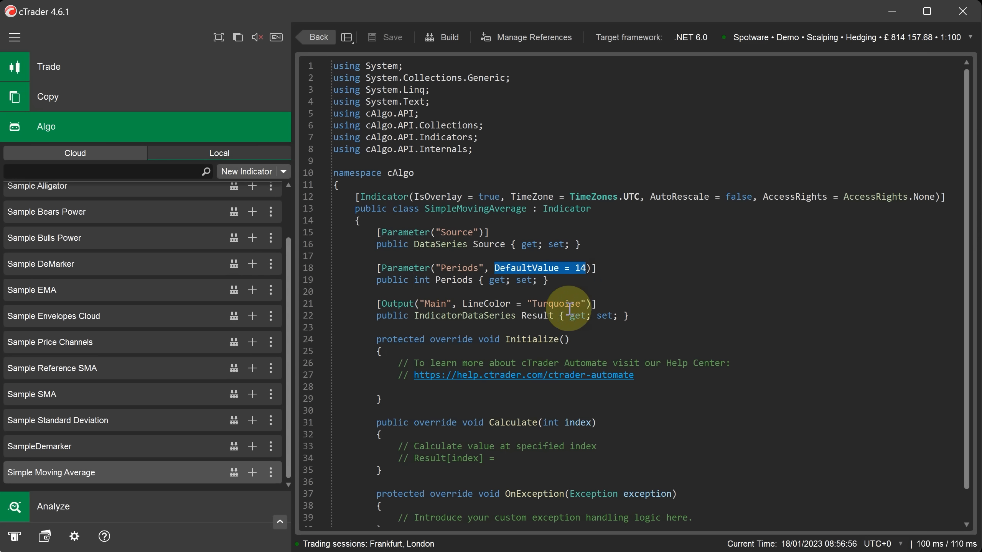
Step: Write the Calculate loop summing Source over Periods bars, assigning sum / Periods to Result[index]
double_click(555, 303)
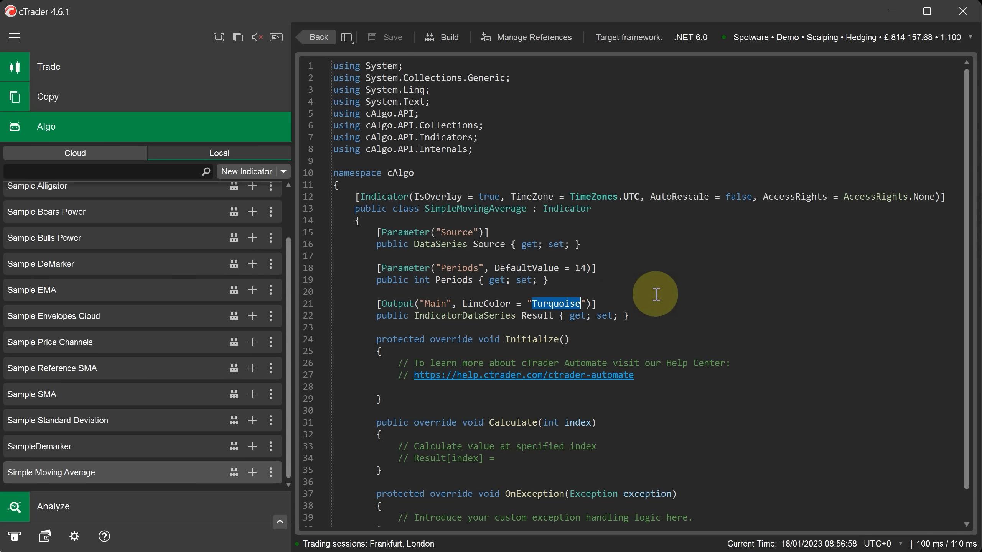
mouse_move(640, 296)
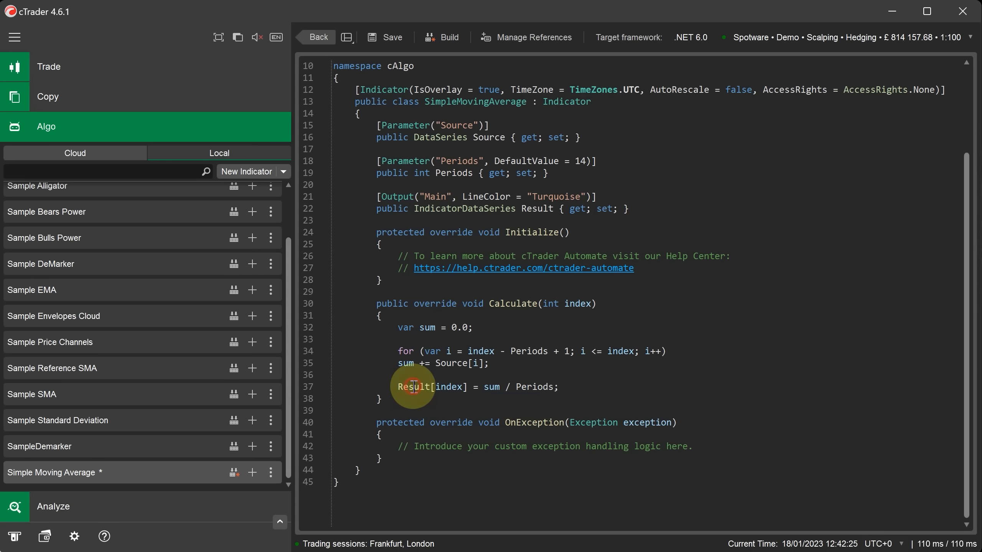
double_click(537, 208)
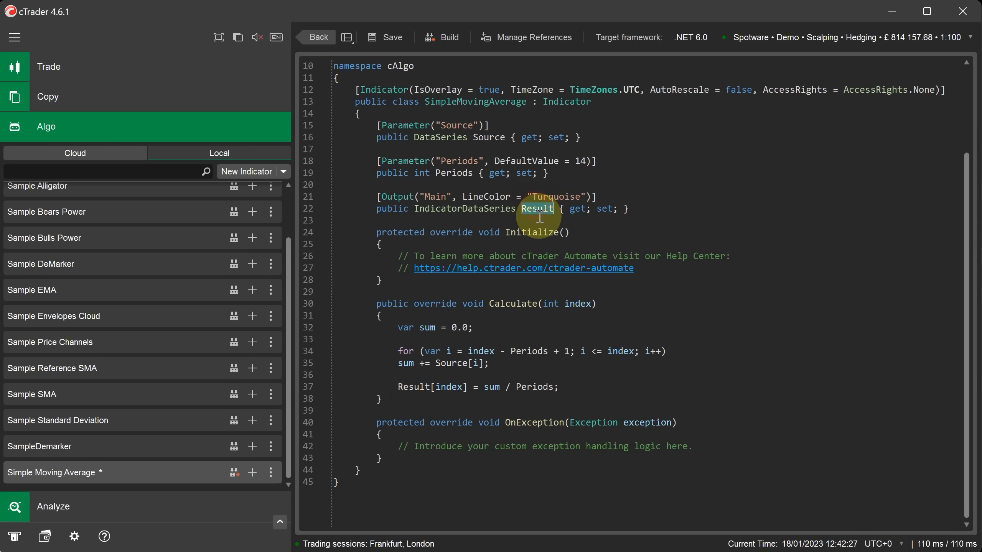
mouse_move(549, 201)
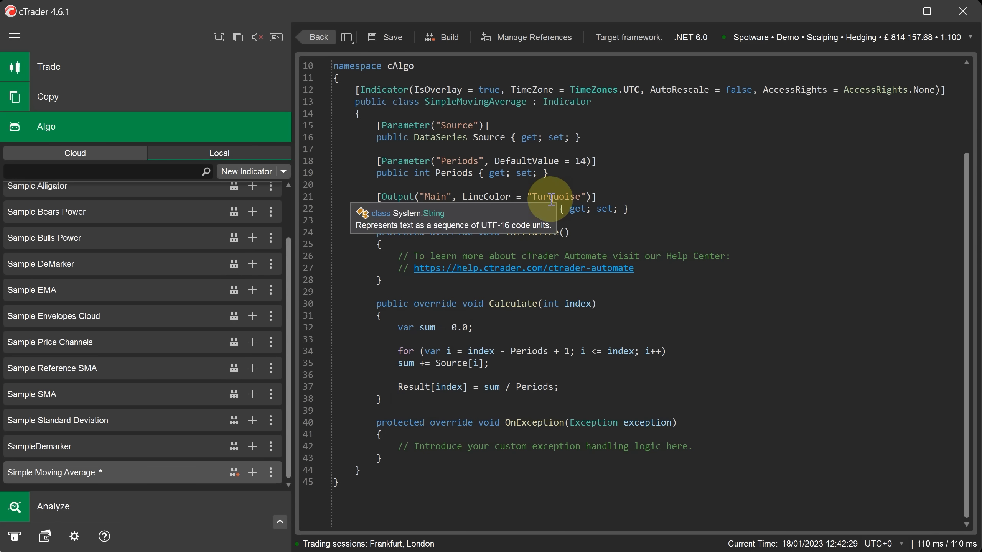
left_click(447, 37)
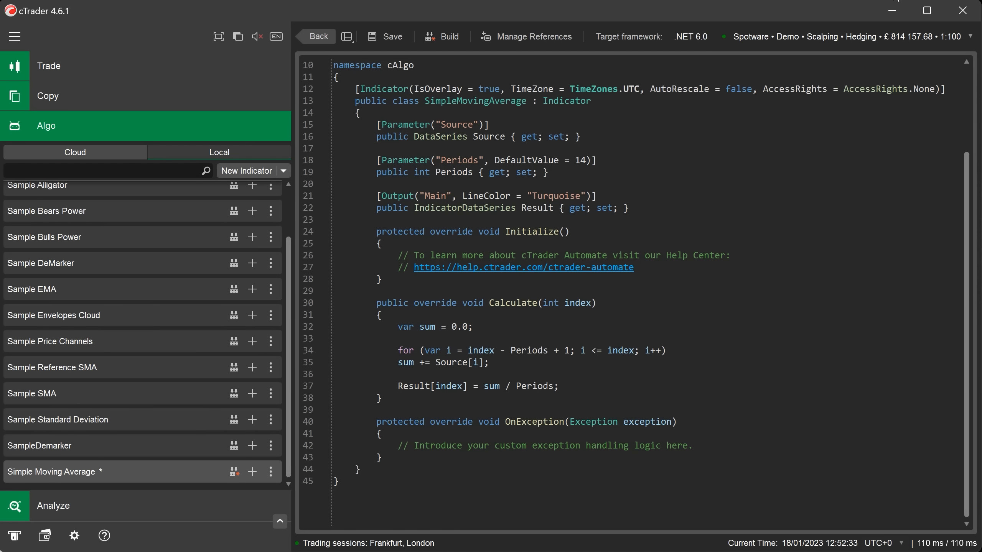
Step: Build the Simple Moving Average code to 'Build succeeded' and save it
left_click(440, 35)
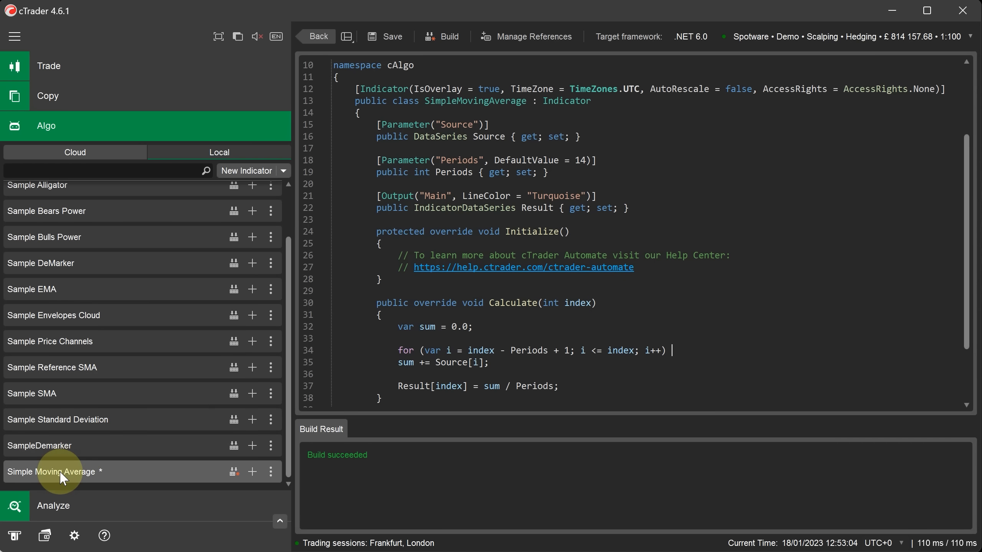
right_click(63, 471)
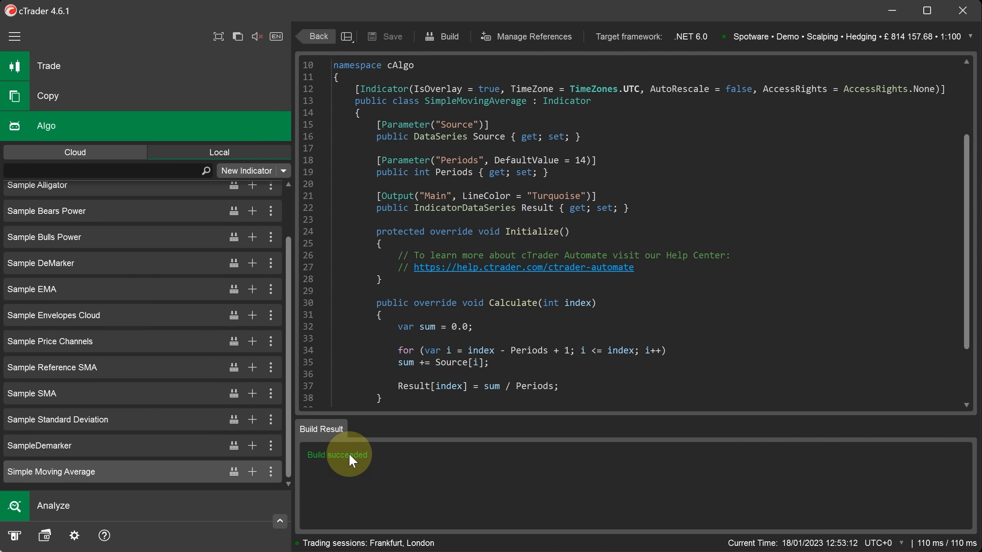
mouse_move(350, 465)
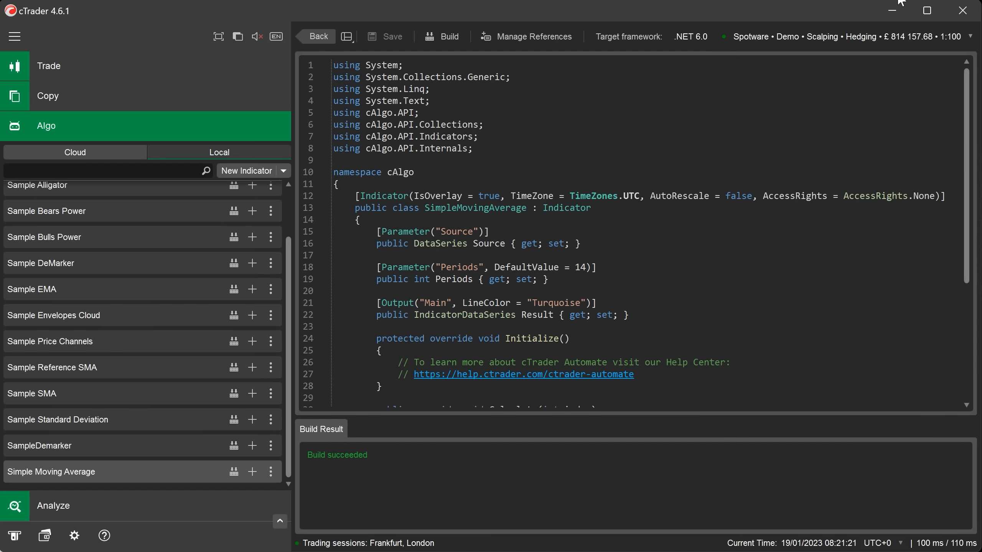
left_click(382, 255)
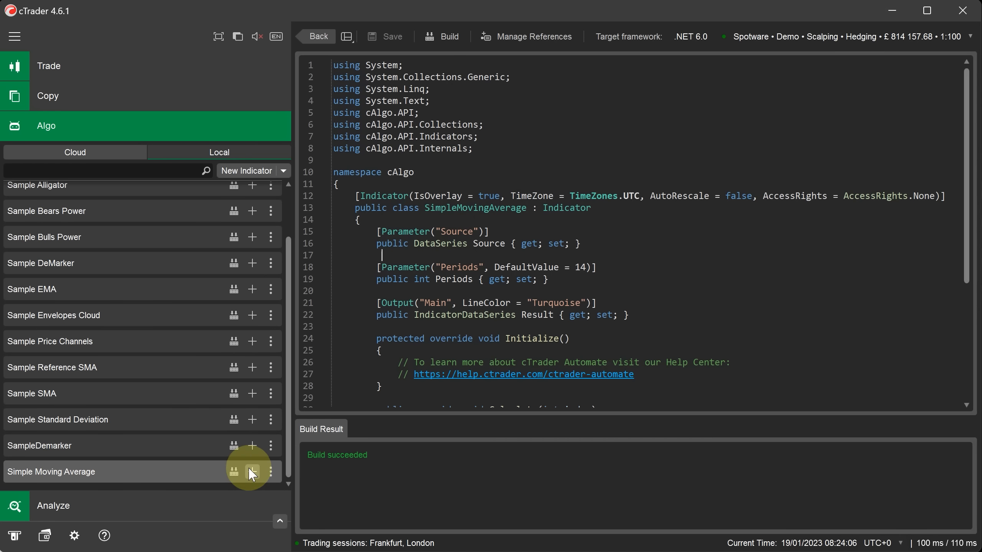
Step: Add an EURUSD h1 test instance of Simple Moving Average with Close source, 14 periods
left_click(252, 472)
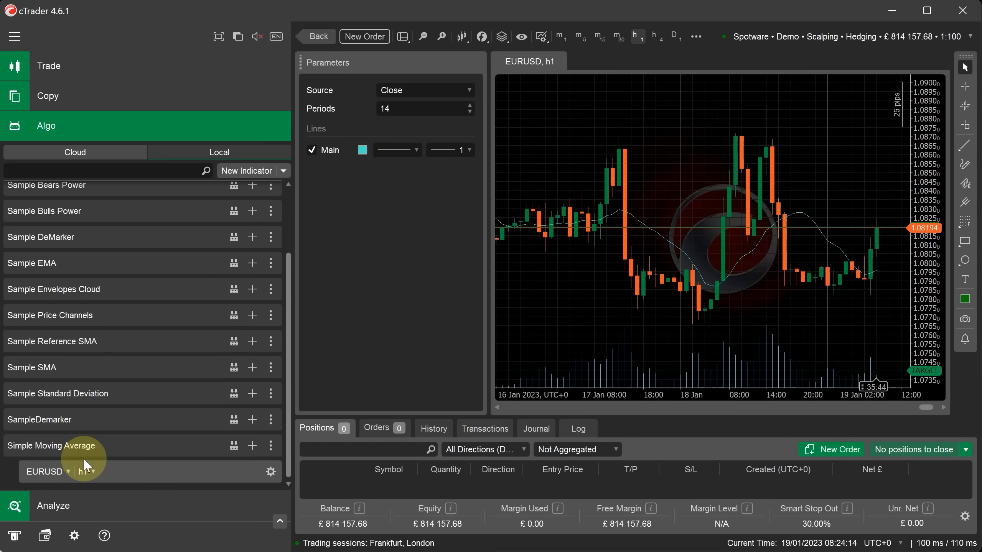
mouse_move(311, 402)
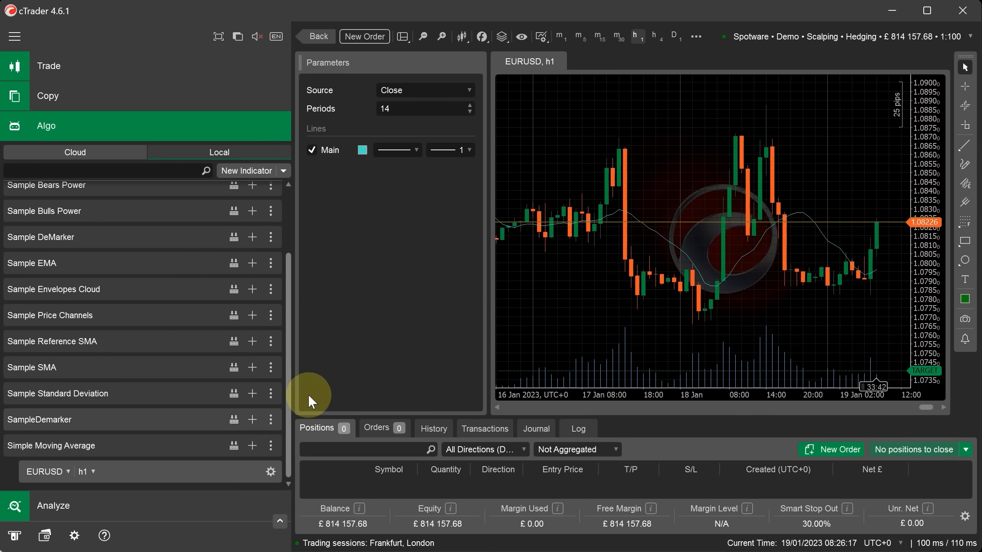
mouse_move(650, 230)
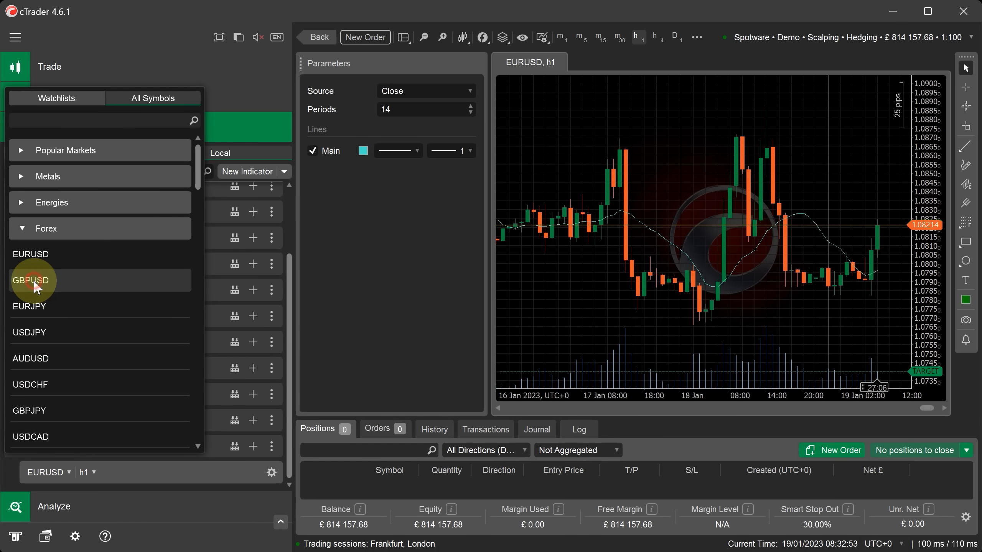
Step: Change the test instance's symbol to GBPUSD and its timeframe to m6
left_click(31, 280)
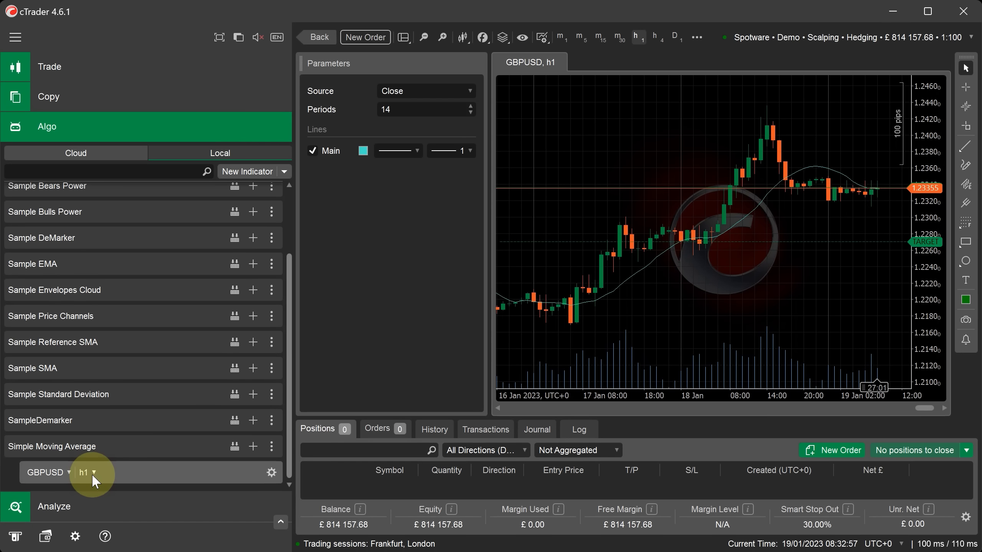
left_click(84, 472)
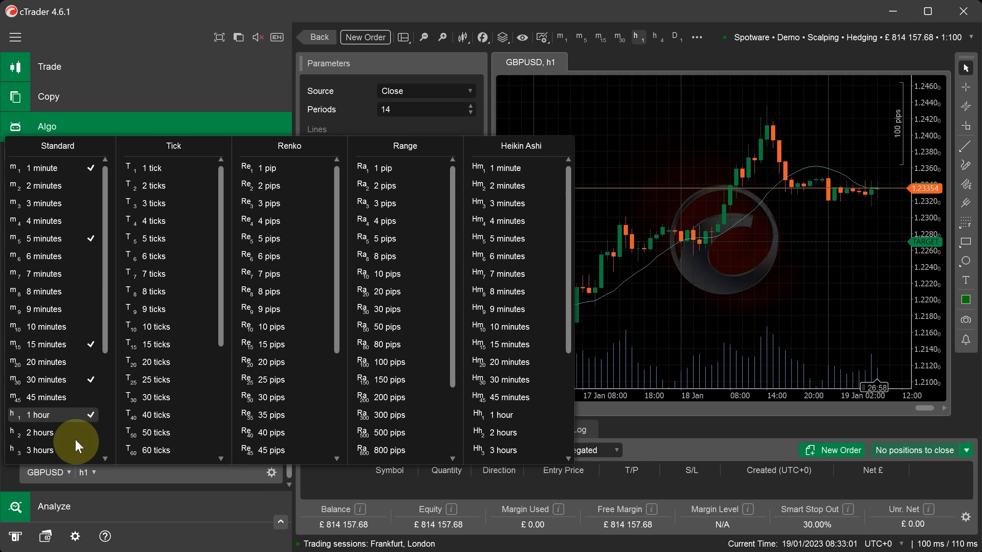
left_click(43, 256)
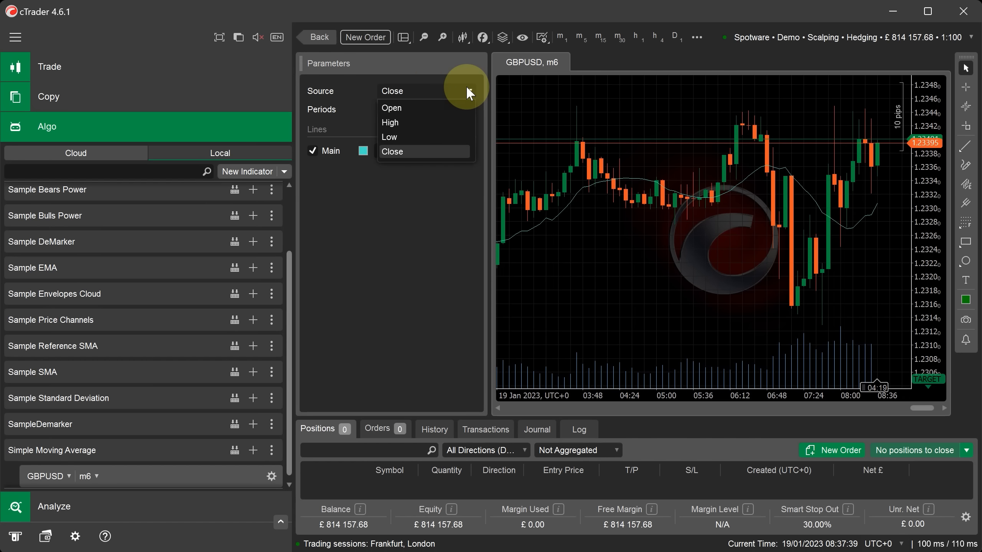
Step: Keep Close source and solid style, colour the Main line green, and set its thickness
left_click(392, 150)
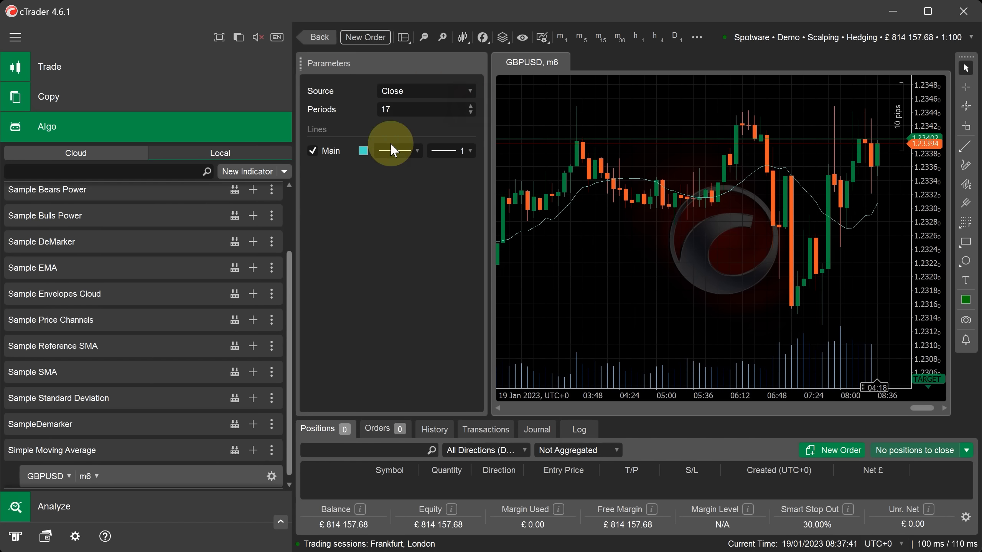
left_click(363, 151)
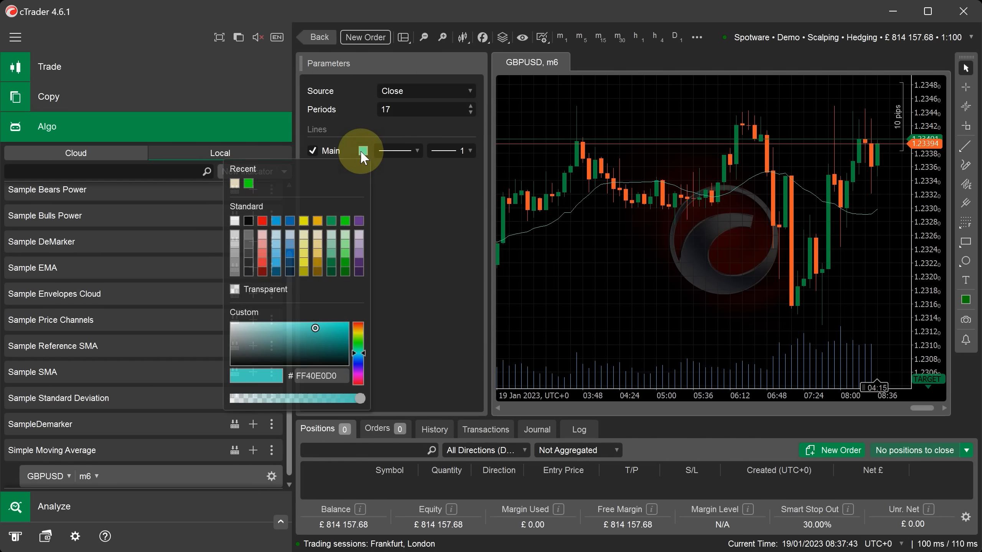
left_click(343, 221)
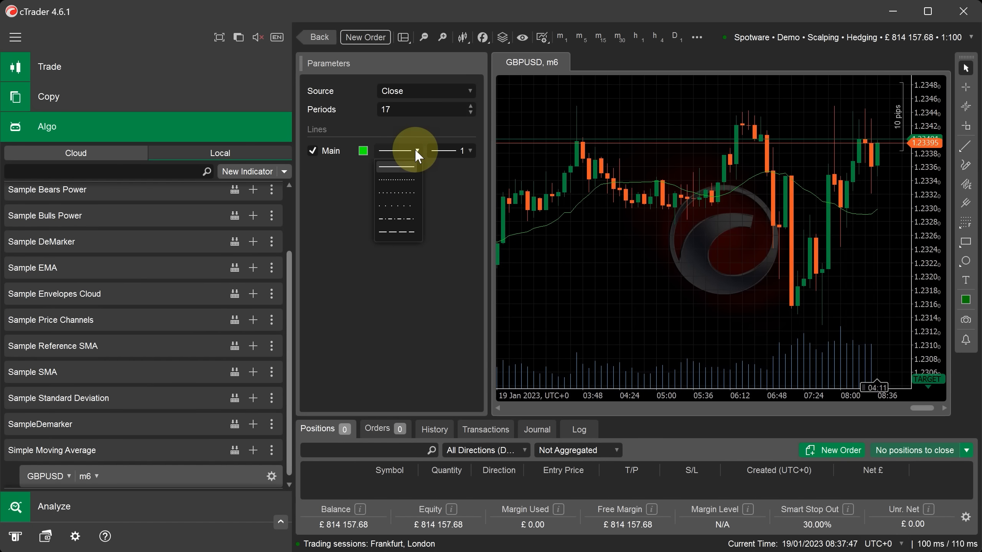
left_click(397, 151)
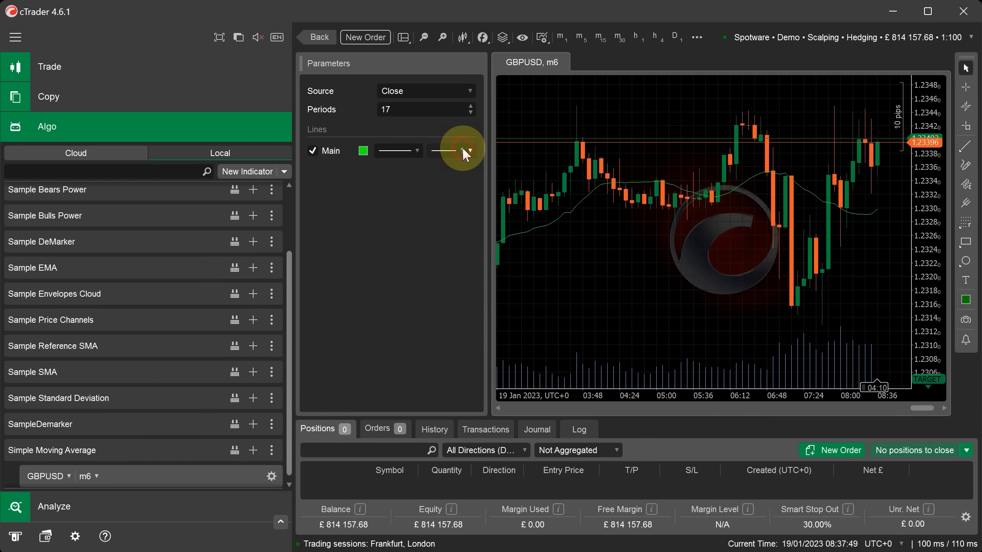
left_click(463, 150)
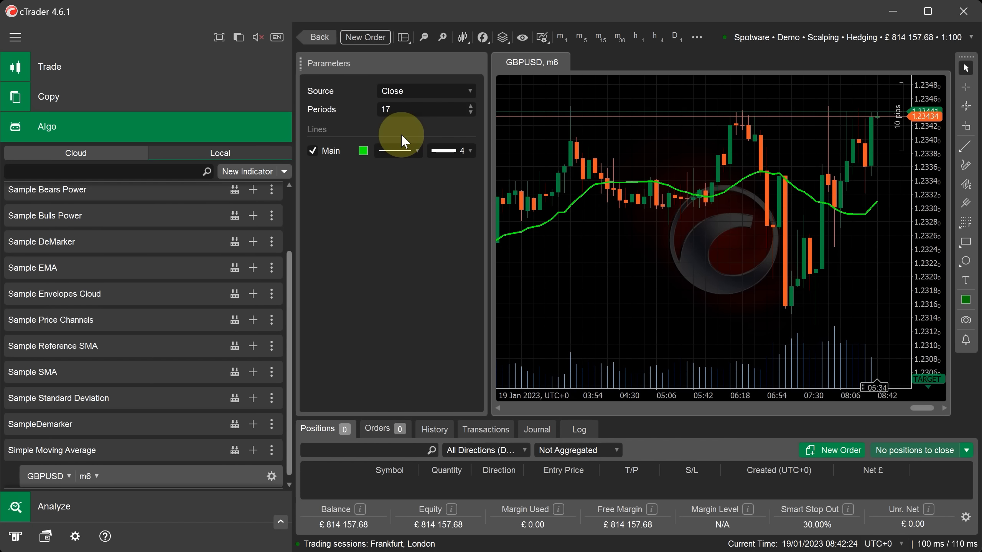
mouse_move(59, 71)
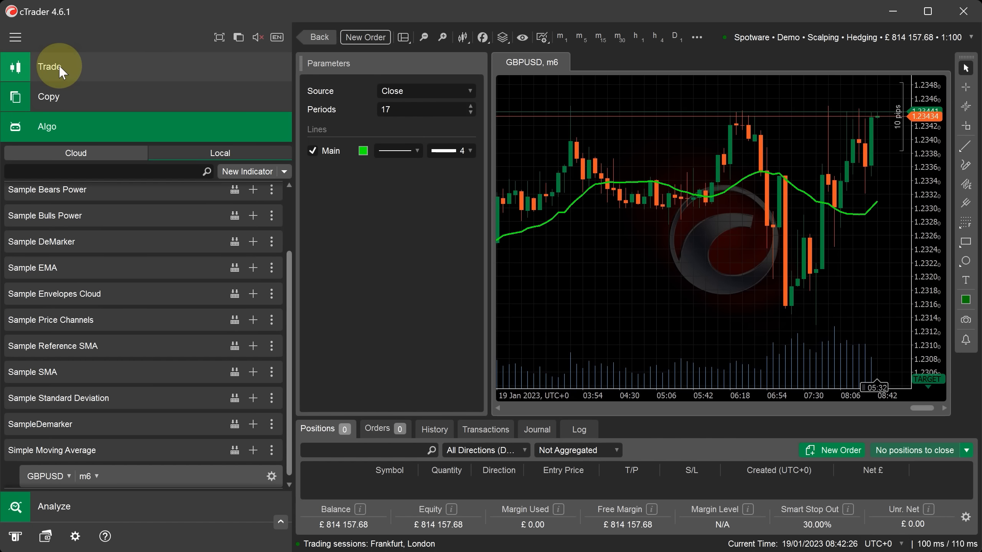
Step: Switch to the Trade workspace's EURUSD chart and show its custom indicators list
left_click(51, 67)
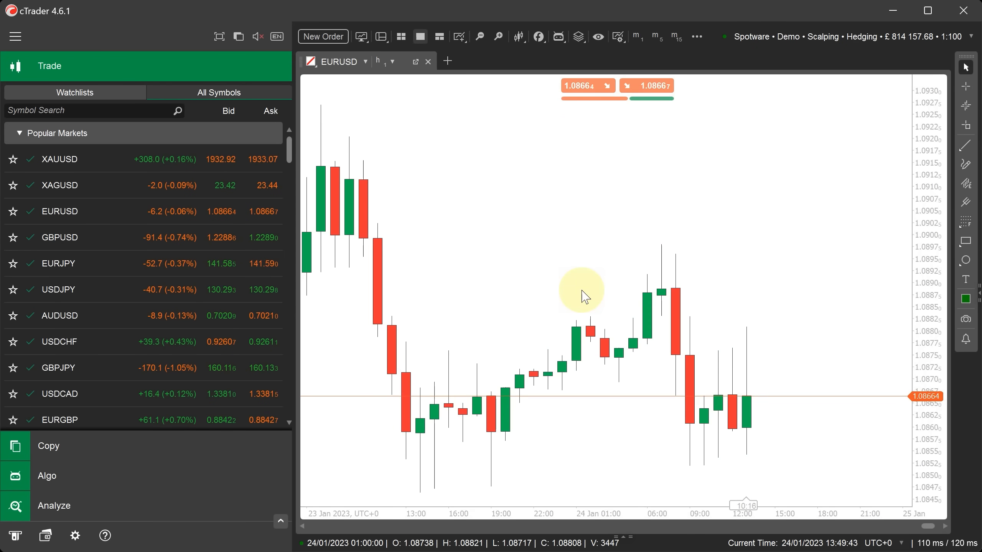
left_click(538, 37)
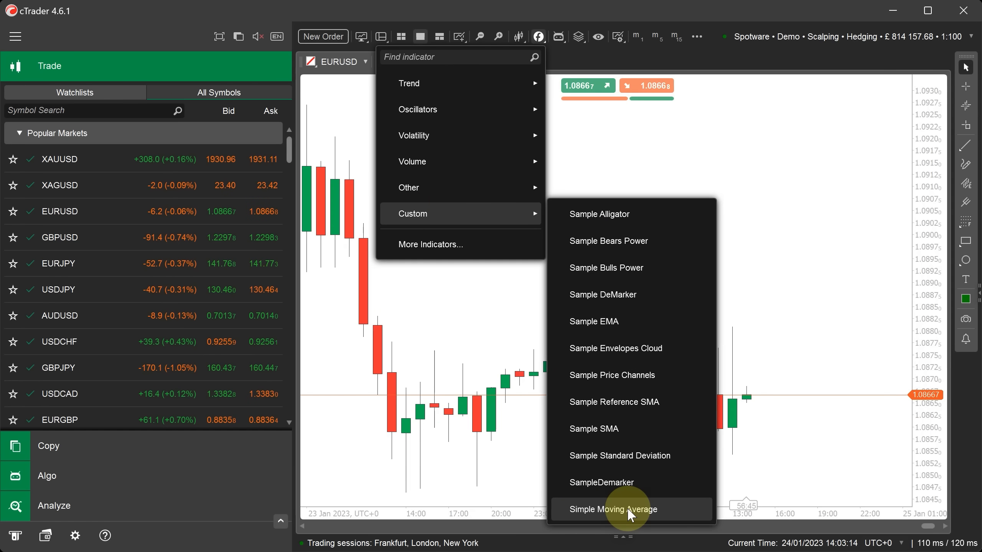
Step: Add Simple Moving Average to the EURUSD chart with default Close source and 14 periods
left_click(612, 509)
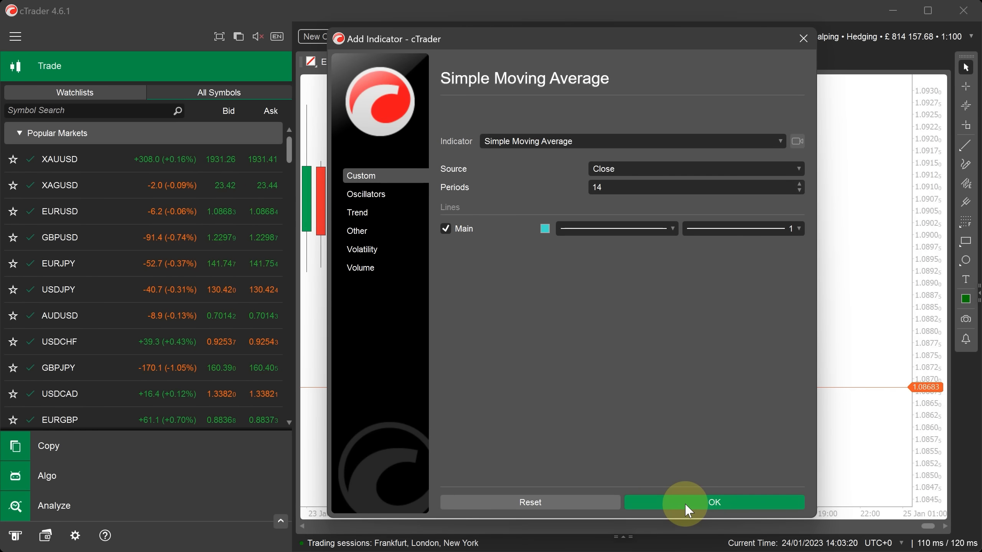
left_click(712, 501)
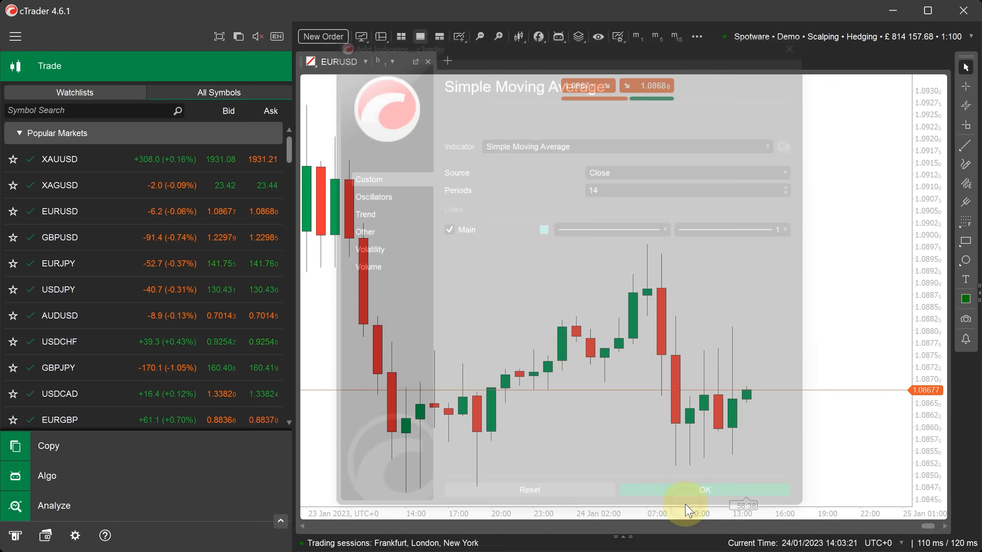
left_click(703, 490)
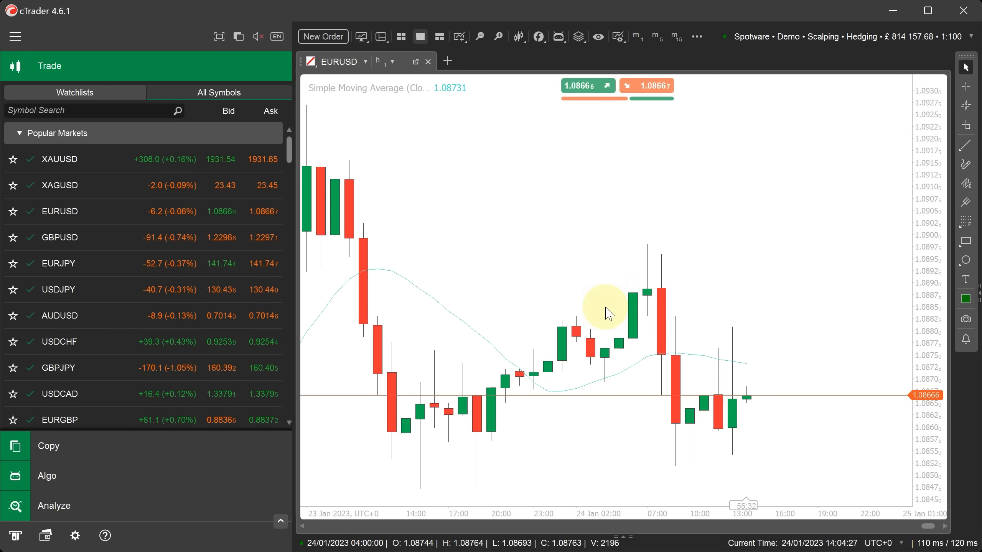
mouse_move(631, 371)
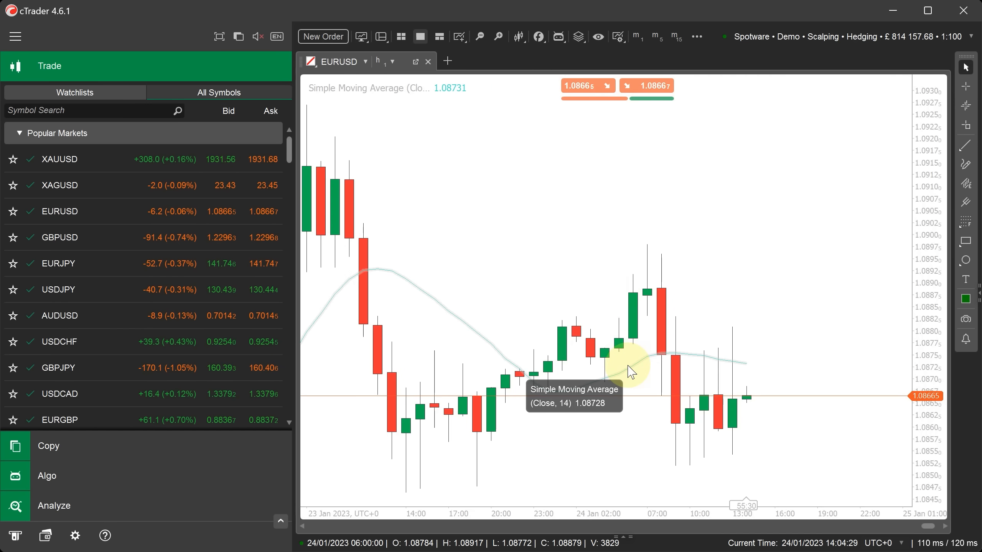
double_click(629, 366)
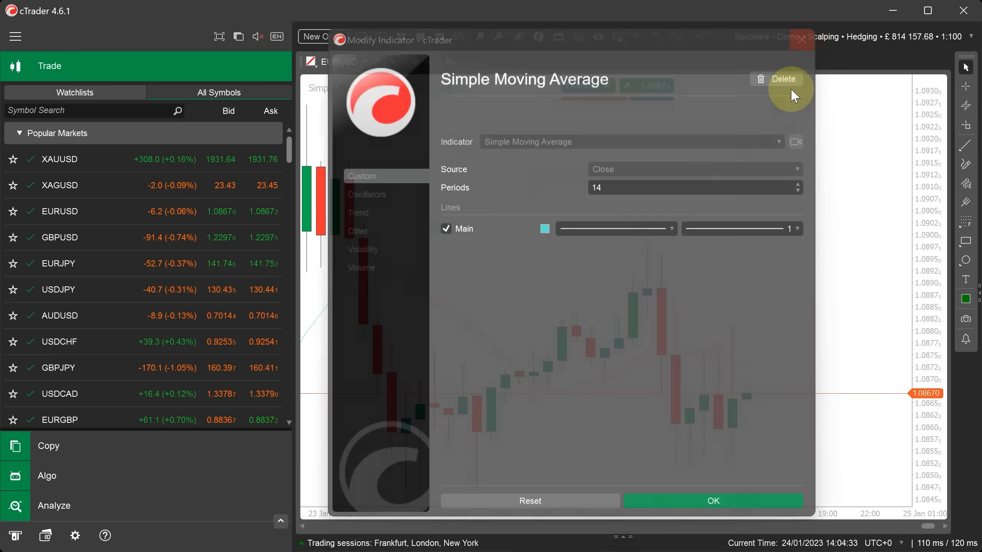
left_click(712, 500)
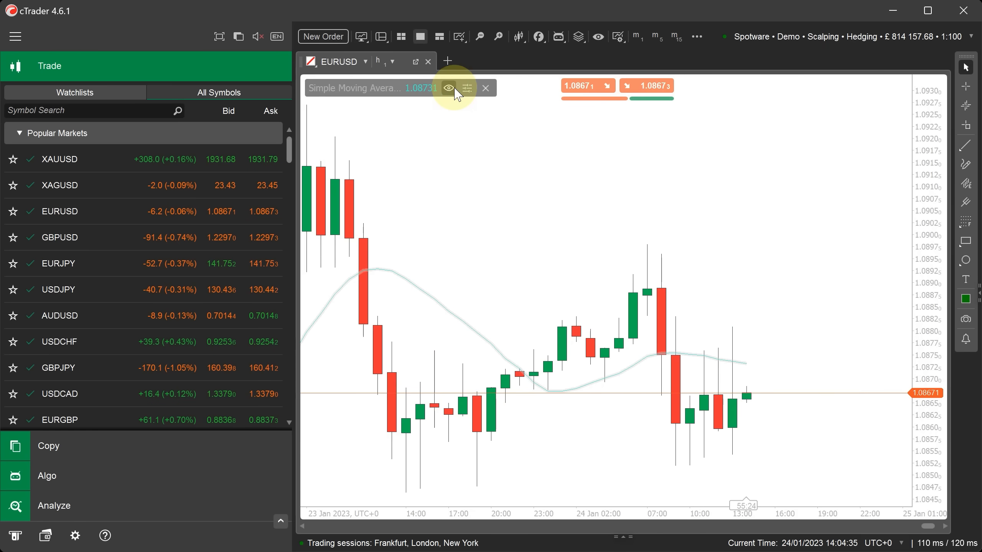
mouse_move(466, 88)
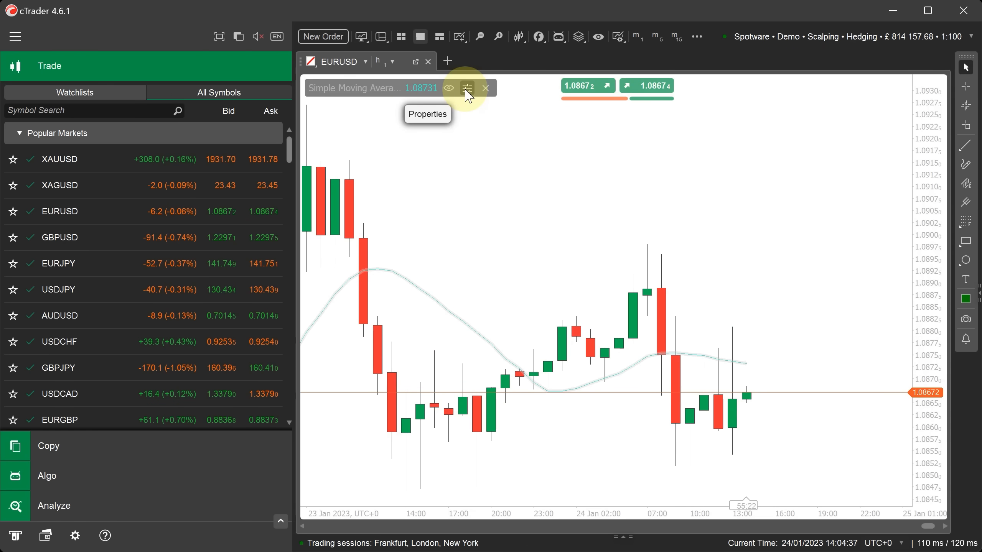
left_click(466, 88)
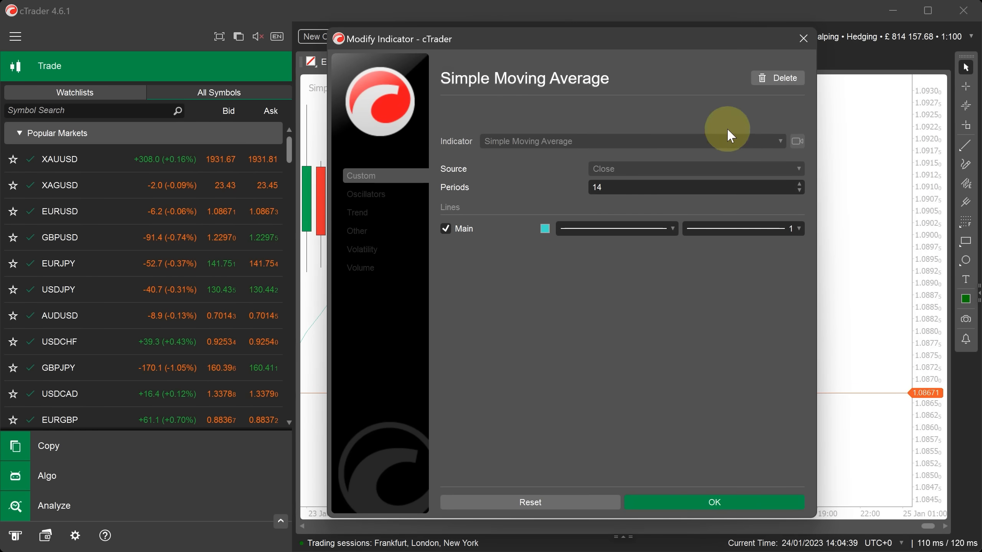
left_click(712, 502)
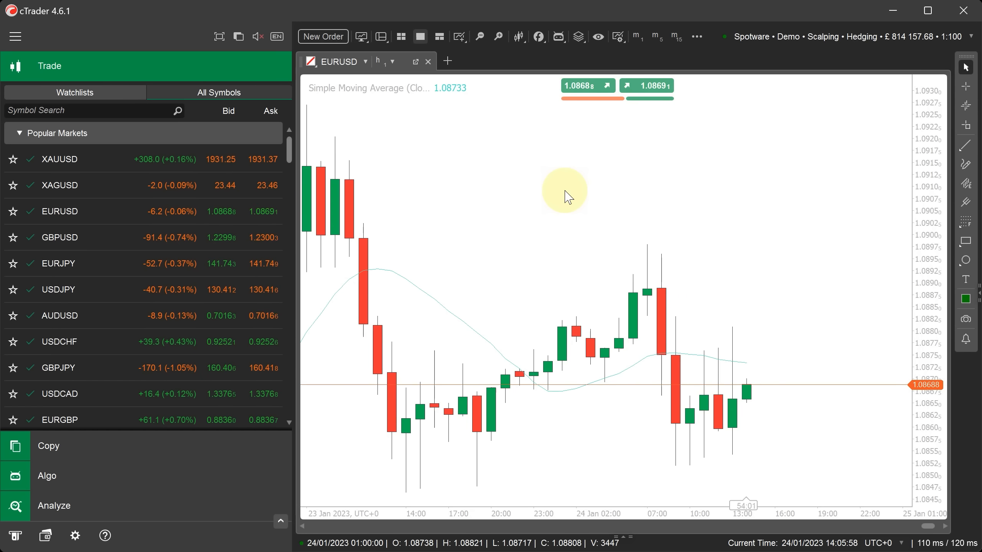
mouse_move(460, 316)
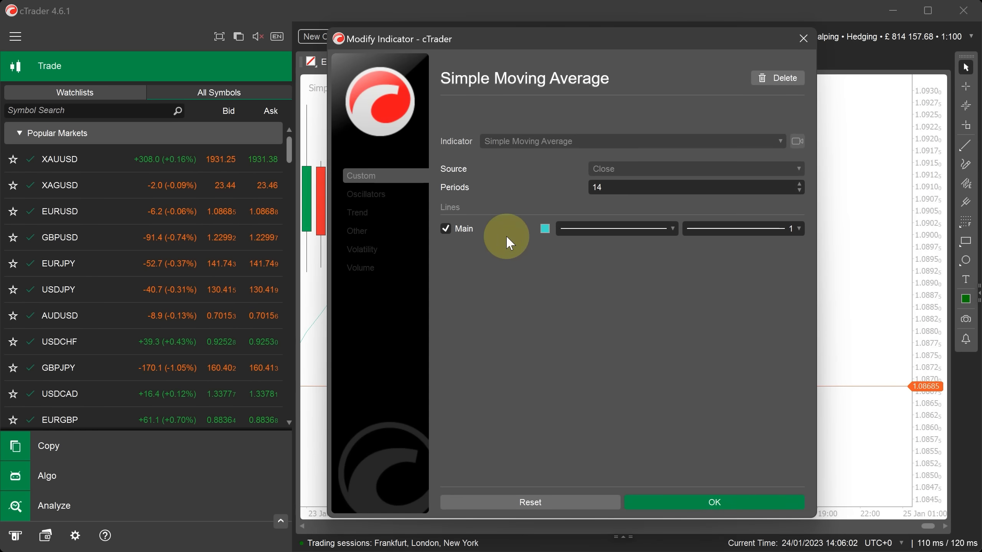
Step: Set the moving average's Main line to dark blue, thickness 5, and apply
left_click(544, 229)
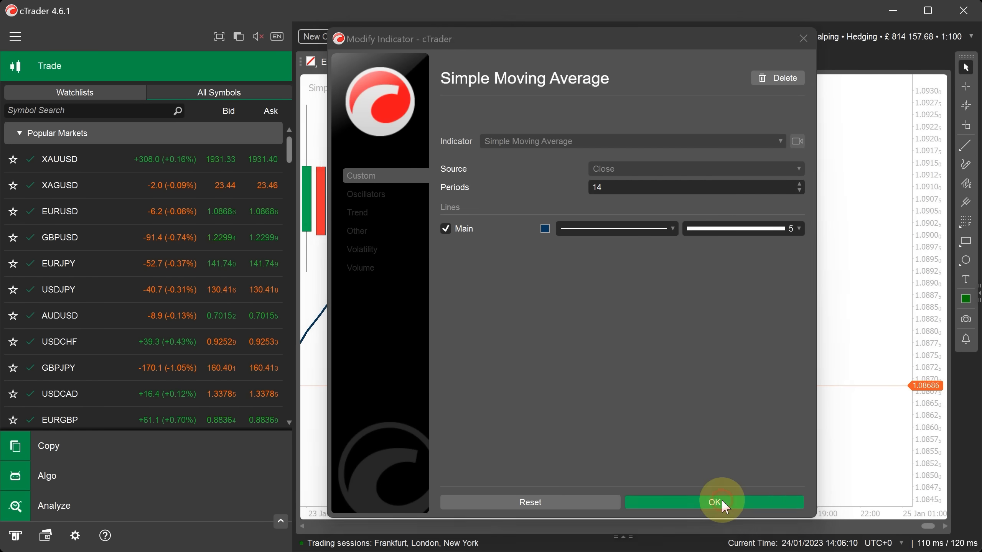
left_click(712, 501)
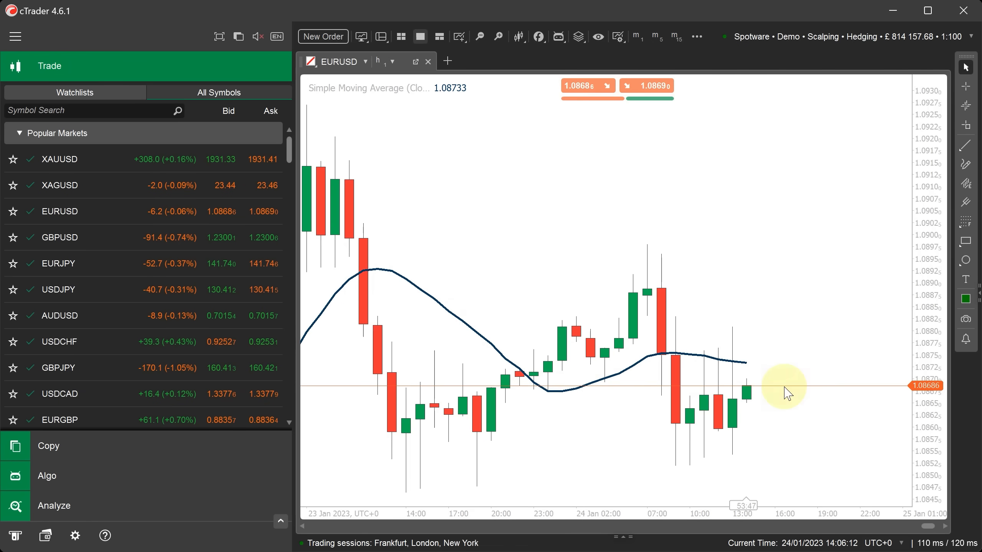